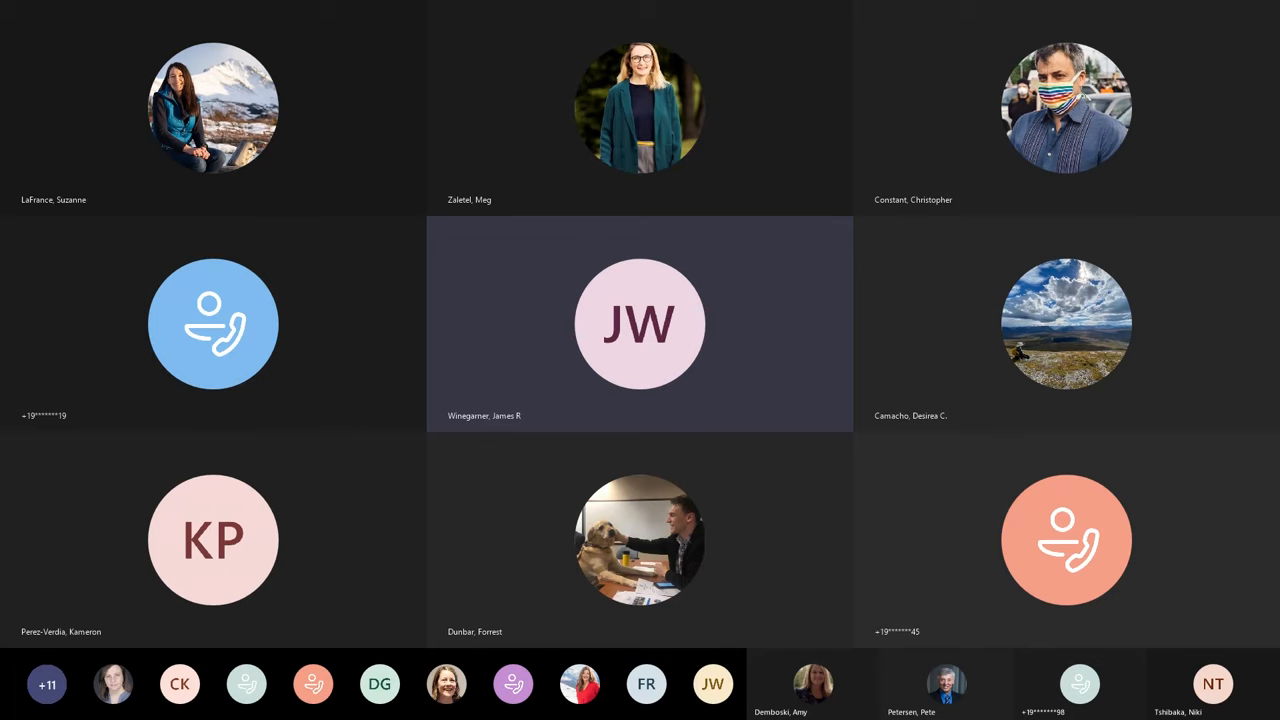
{"action": "left_click", "coordinate": [712, 684]}
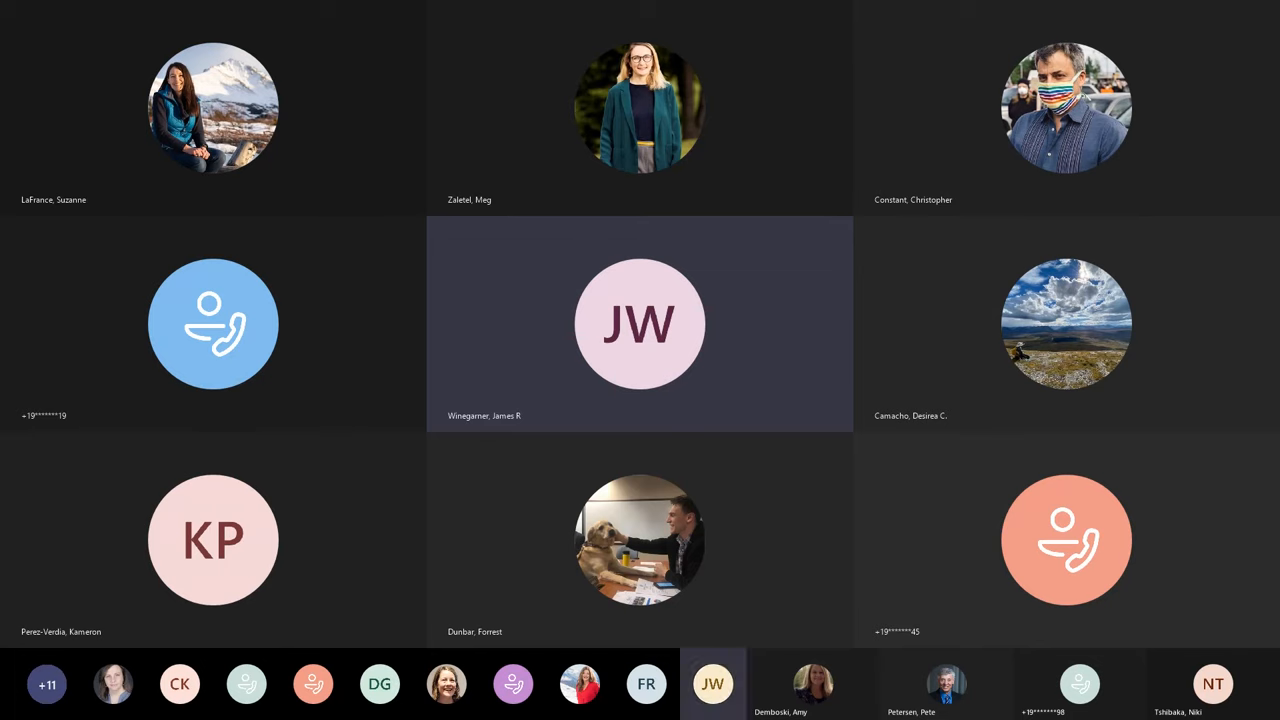